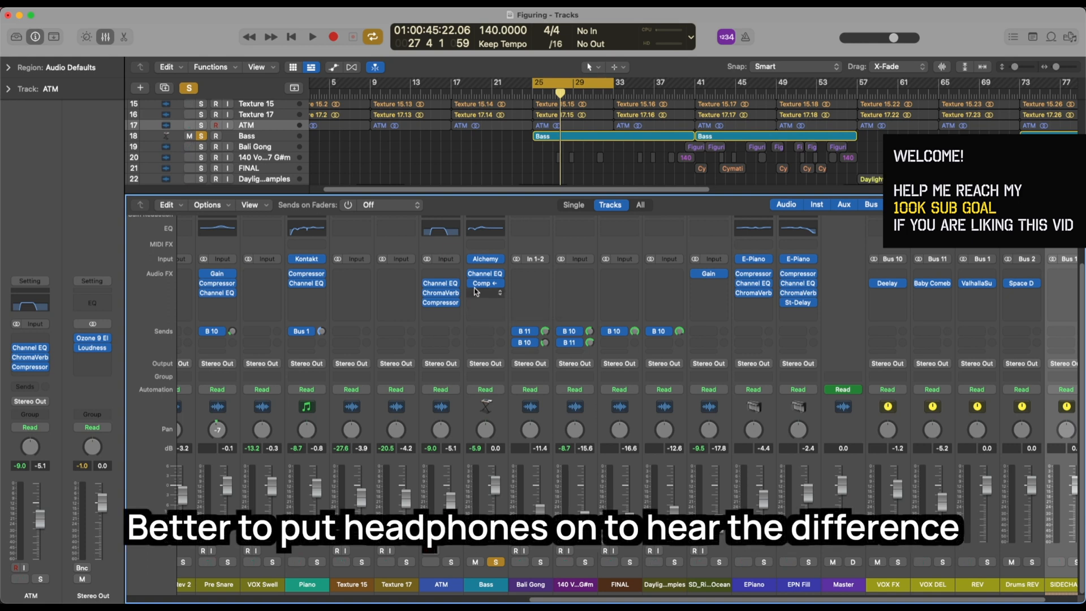
Start playback and open the Compressor plug-in on the Bass channel strip.
{"action": "left_click", "coordinate": [311, 36]}
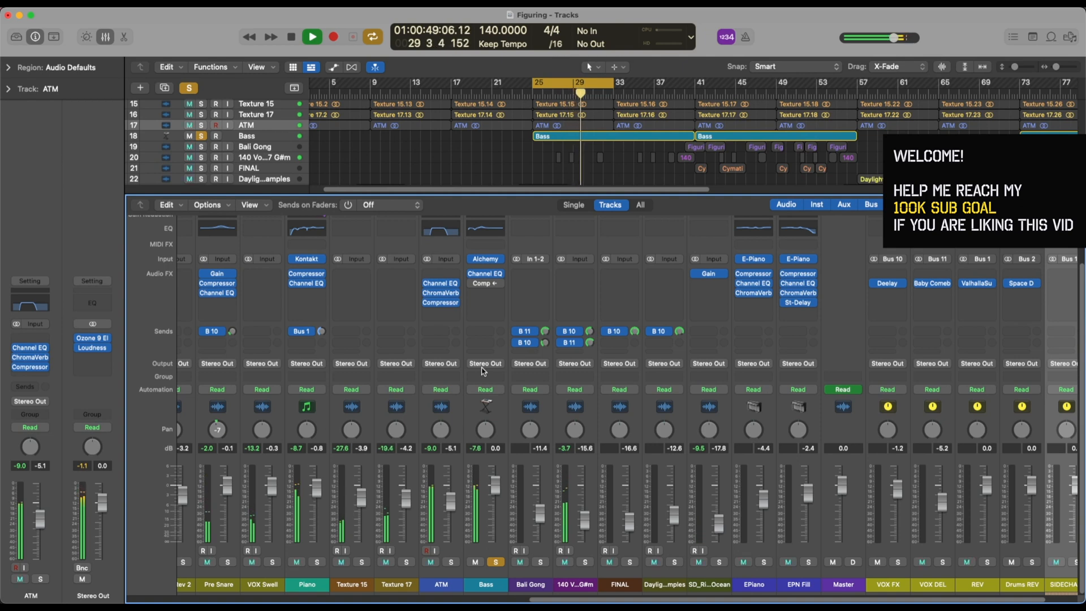
{"action": "left_click", "coordinate": [311, 37]}
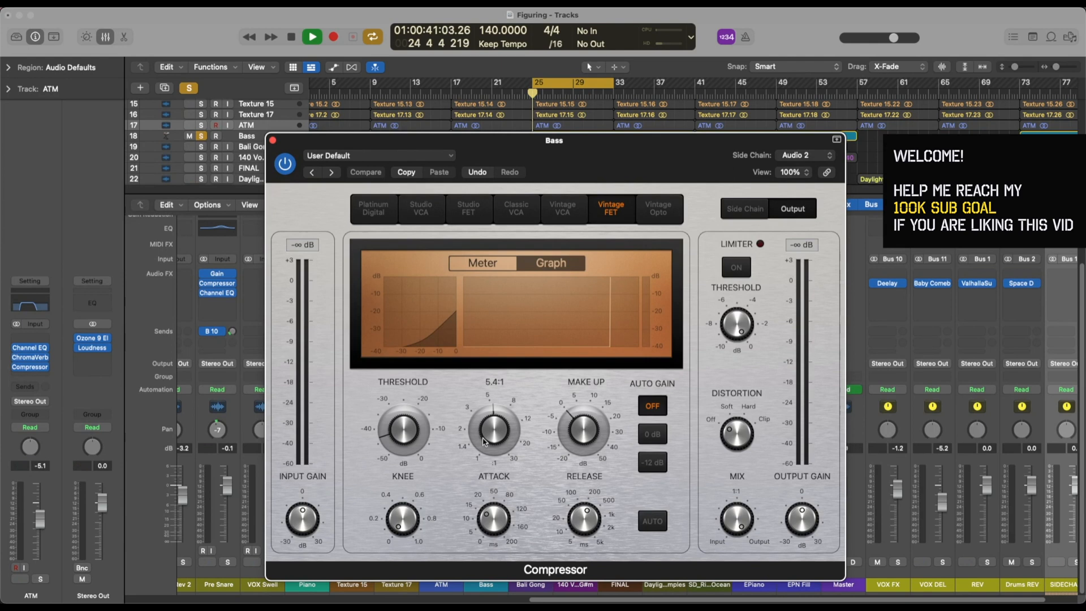
{"action": "left_click", "coordinate": [311, 37]}
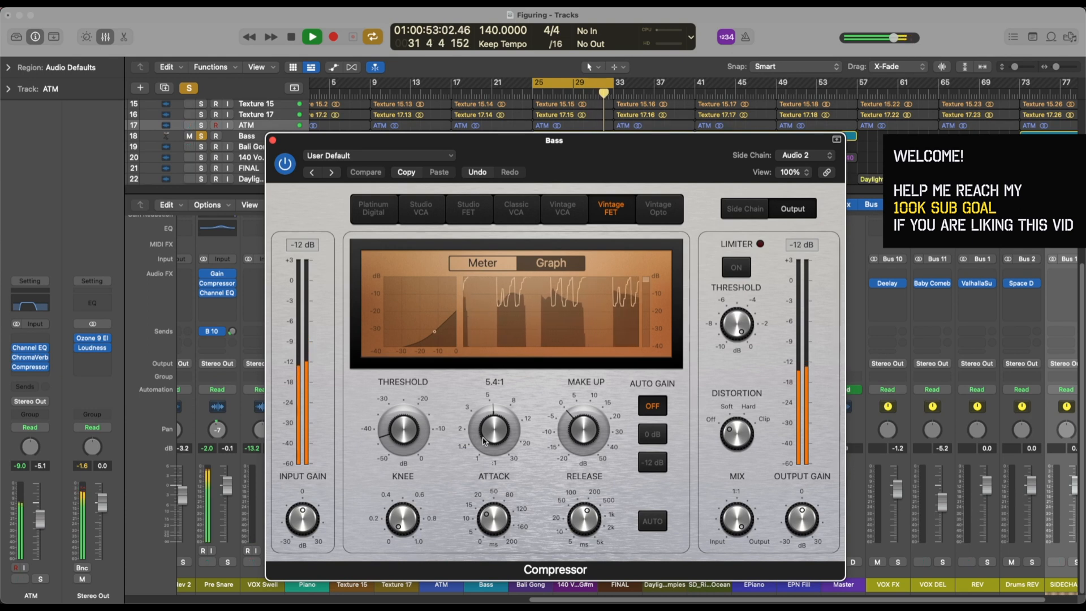
{"action": "left_click", "coordinate": [290, 37]}
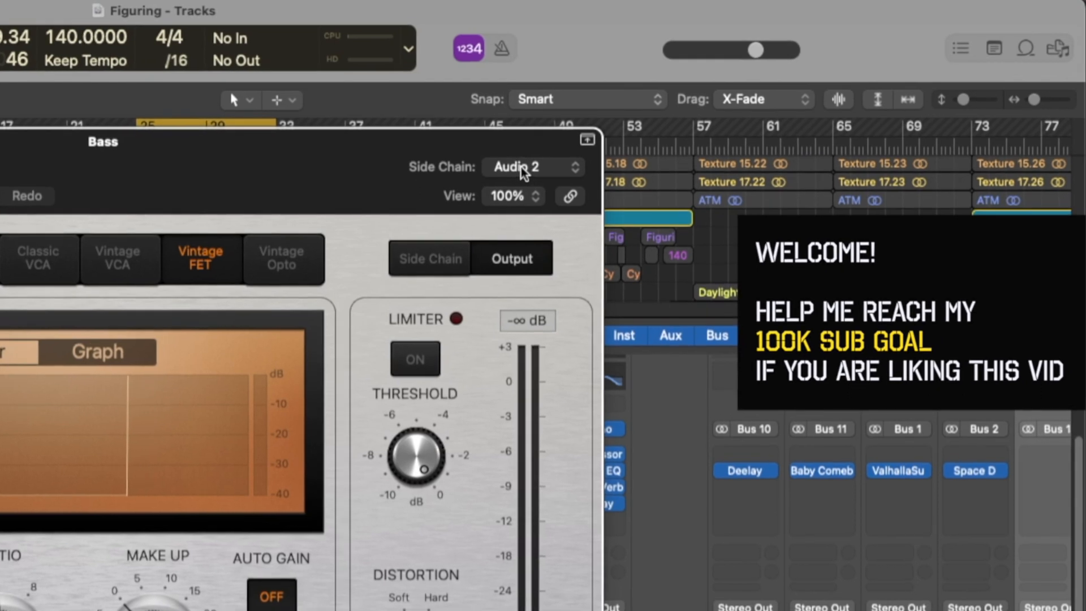
{"action": "left_click", "coordinate": [533, 166]}
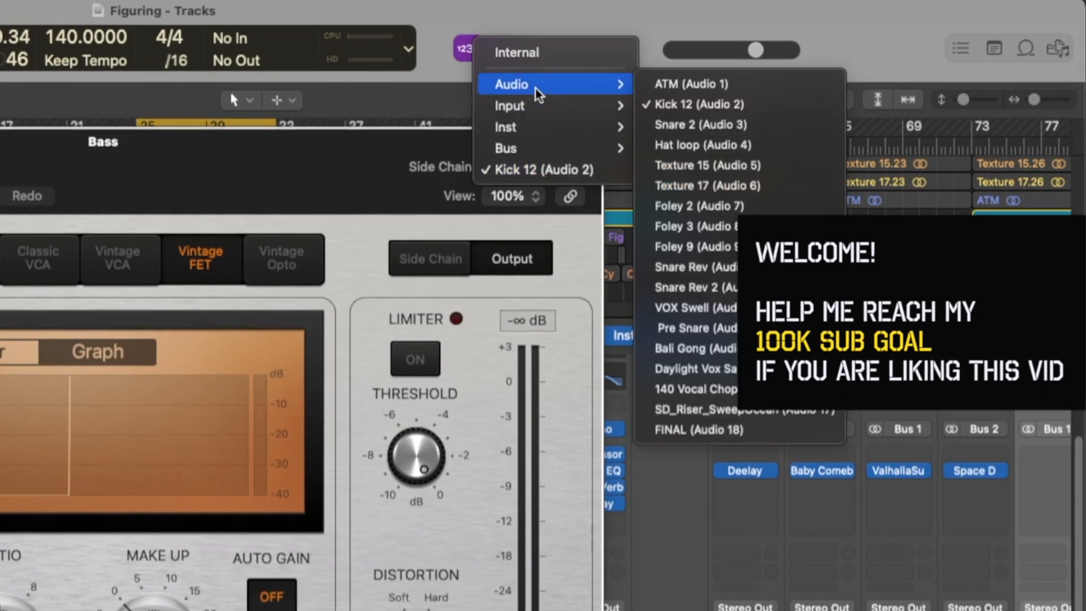
{"action": "mouse_move", "coordinate": [607, 83]}
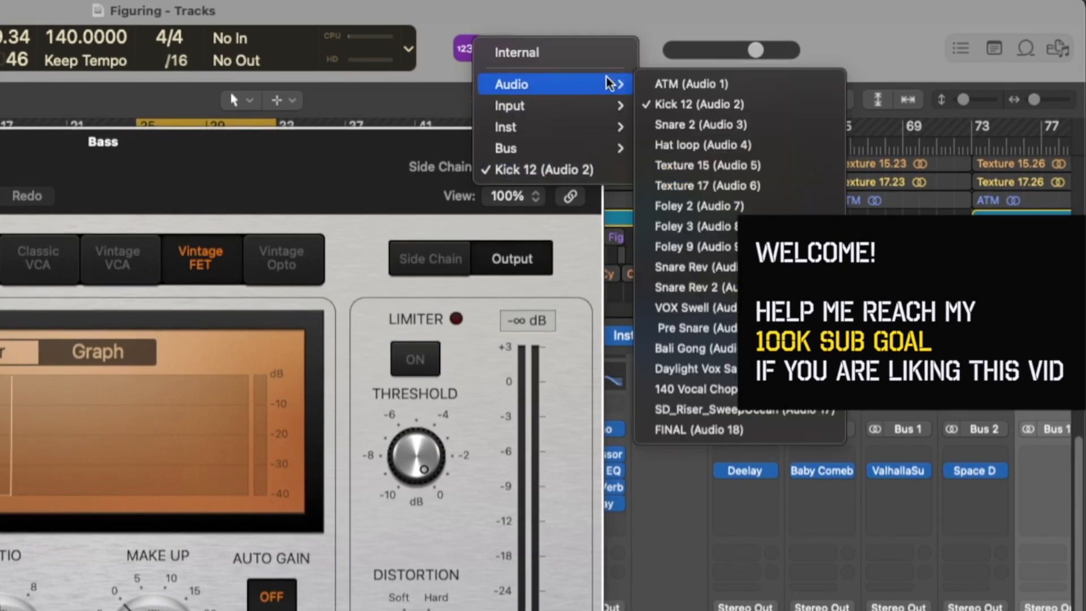
{"action": "mouse_move", "coordinate": [684, 109]}
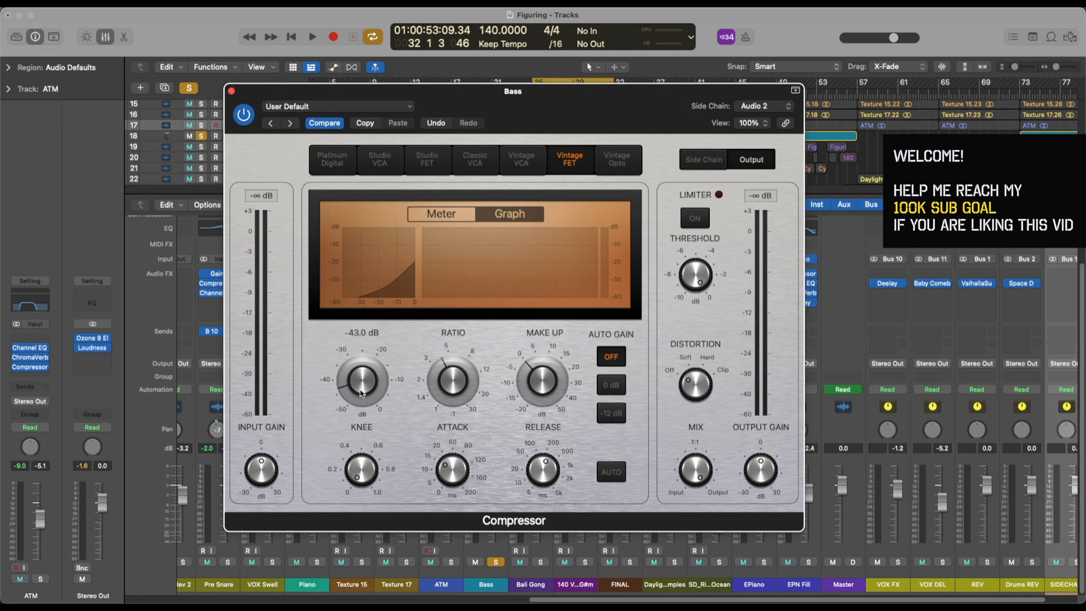
In Meter view, set the Bass compressor Threshold to -40 dB and Release to 350 ms during playback.
{"action": "left_click", "coordinate": [441, 213]}
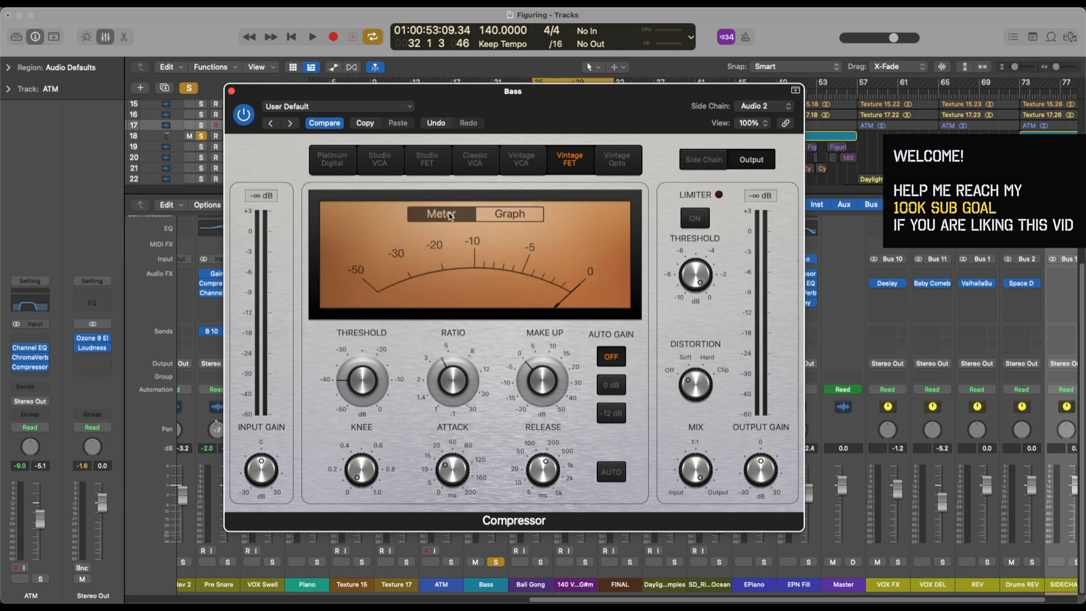
{"action": "mouse_move", "coordinate": [488, 257]}
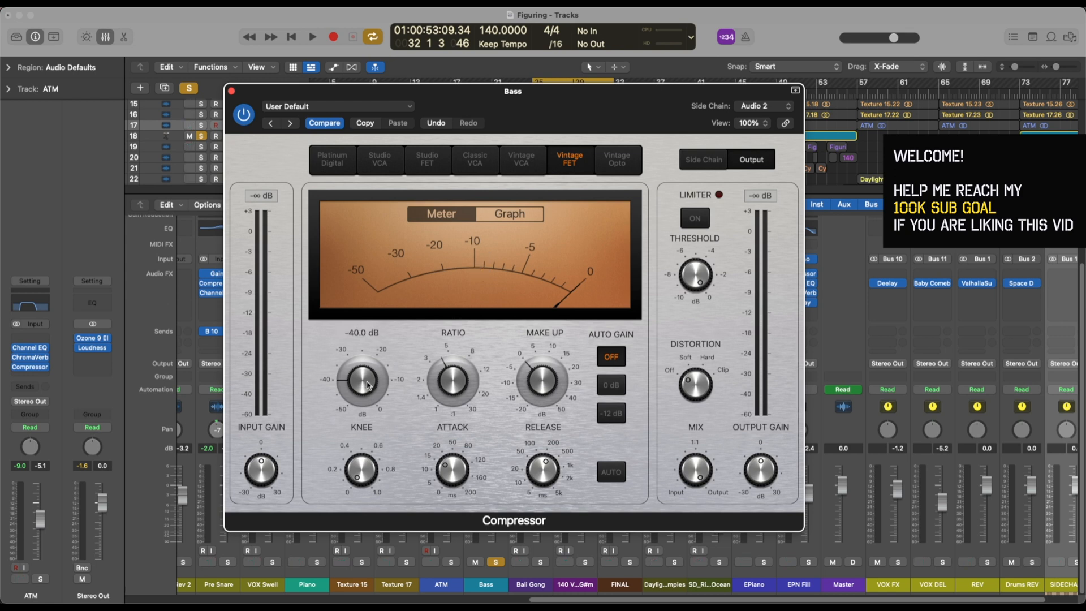
{"action": "left_click", "coordinate": [312, 37]}
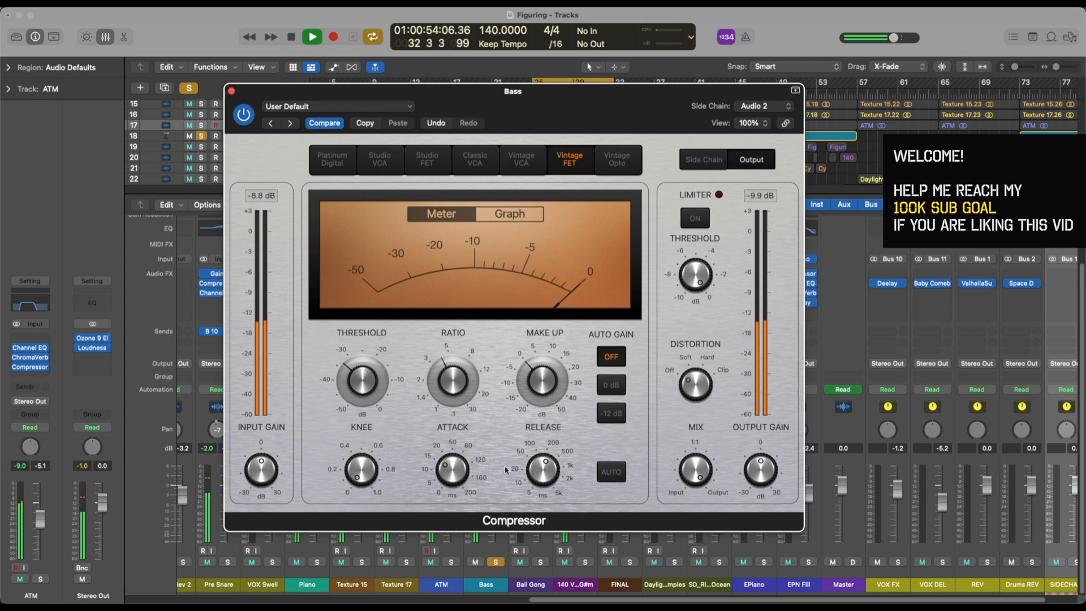
{"action": "left_click", "coordinate": [509, 214]}
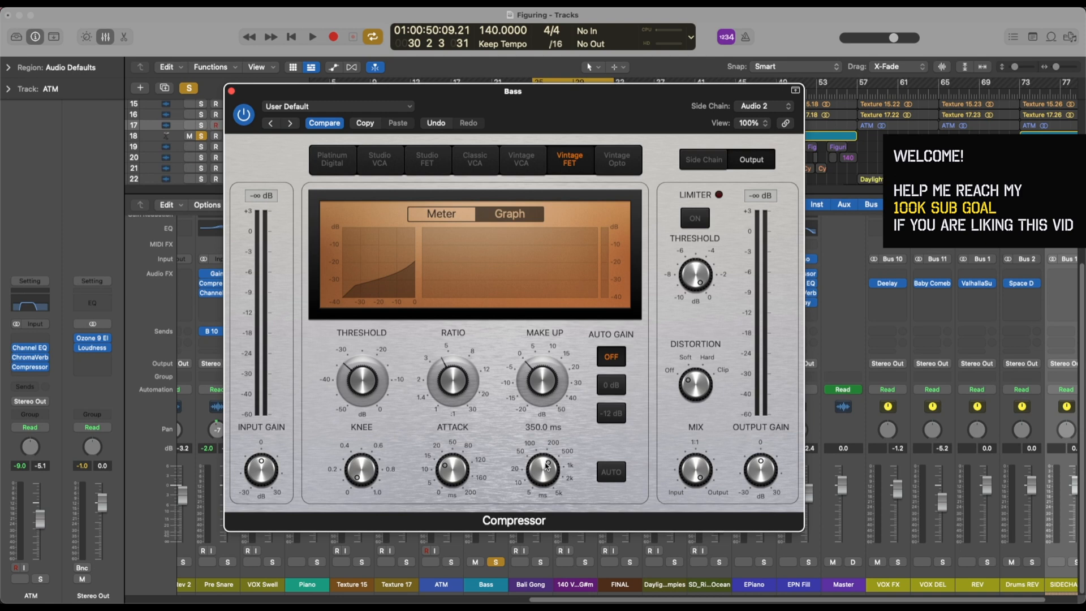
Audition the song while setting the Bass compressor Ratio to 4.6:1, then stop playback.
{"action": "left_click", "coordinate": [312, 37]}
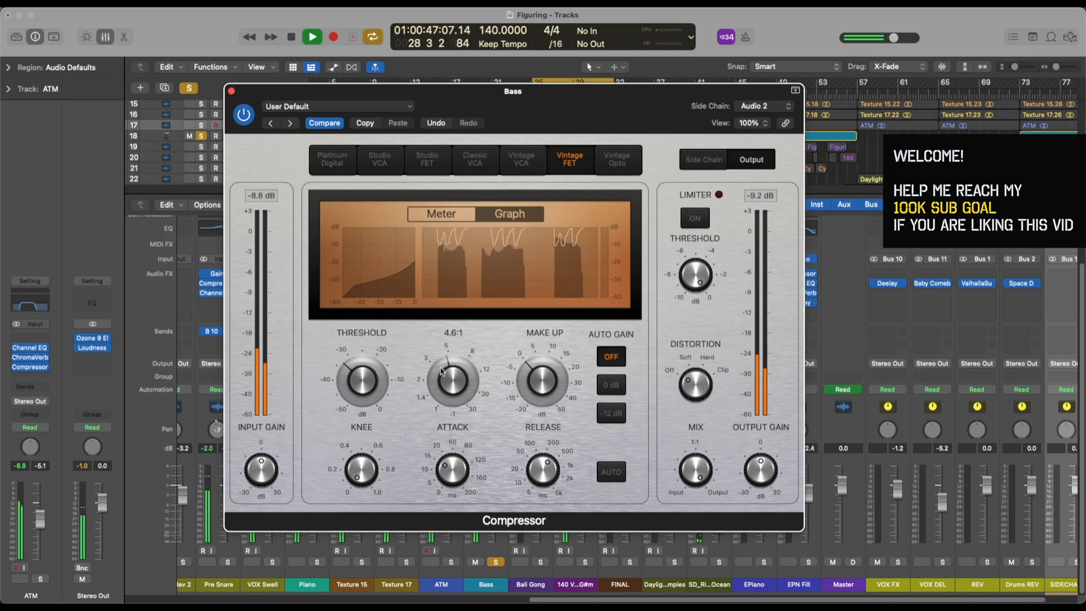
{"action": "left_click", "coordinate": [291, 37]}
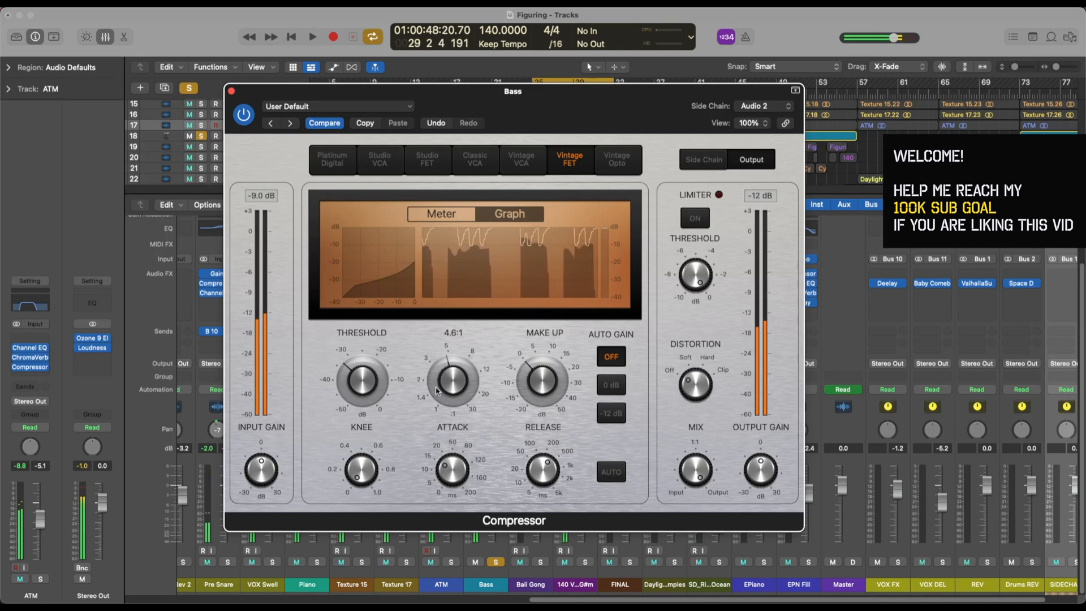
{"action": "left_click", "coordinate": [794, 91]}
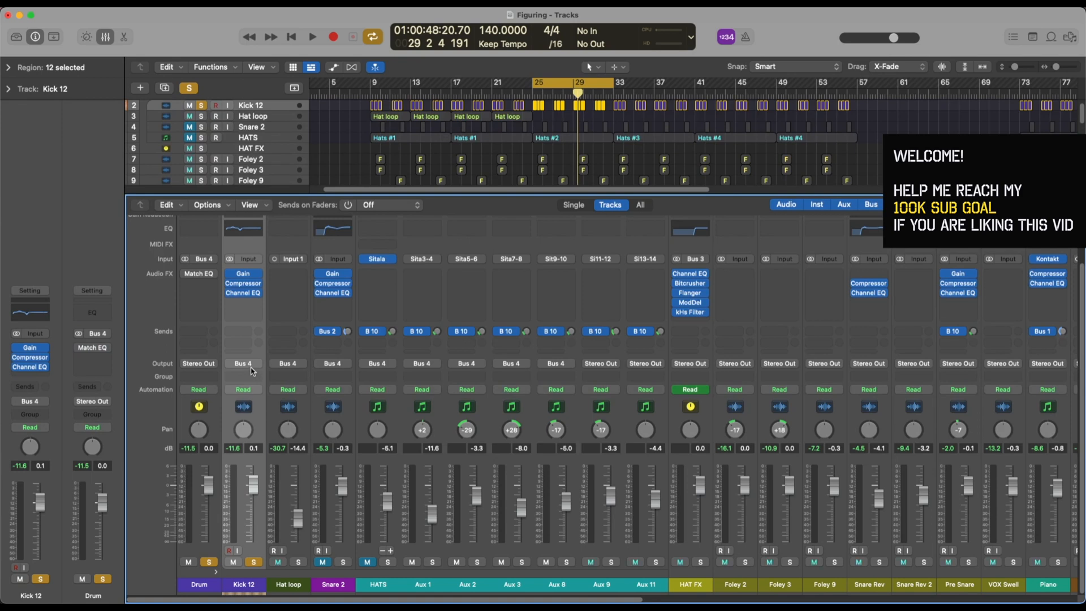
Add a post-pan send on Kick 12 to Bus 15 (SIDECHAIN).
{"action": "left_click", "coordinate": [243, 363]}
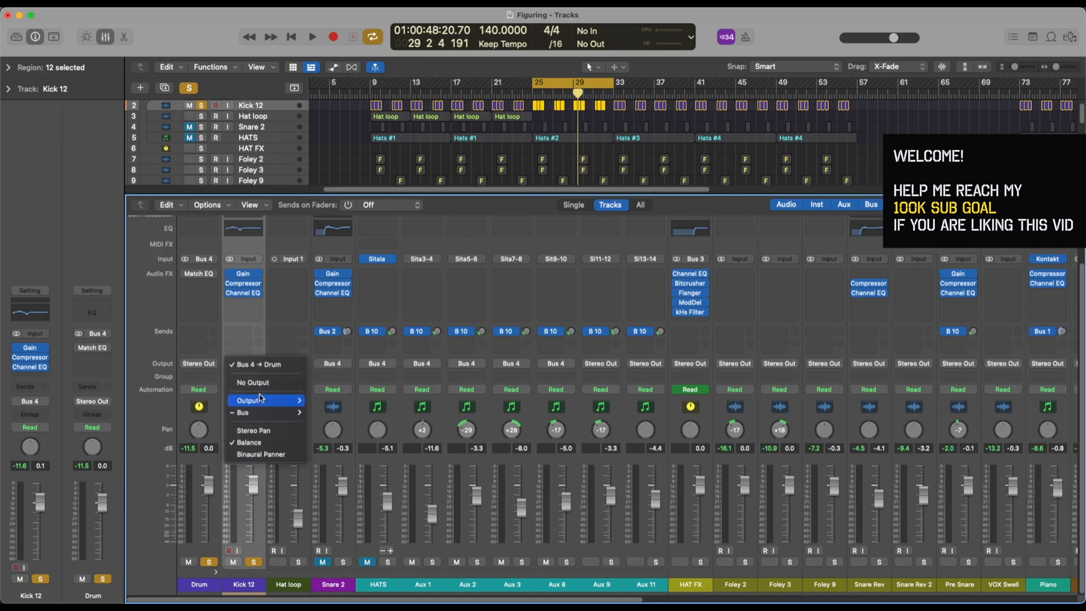
{"action": "left_click", "coordinate": [252, 382]}
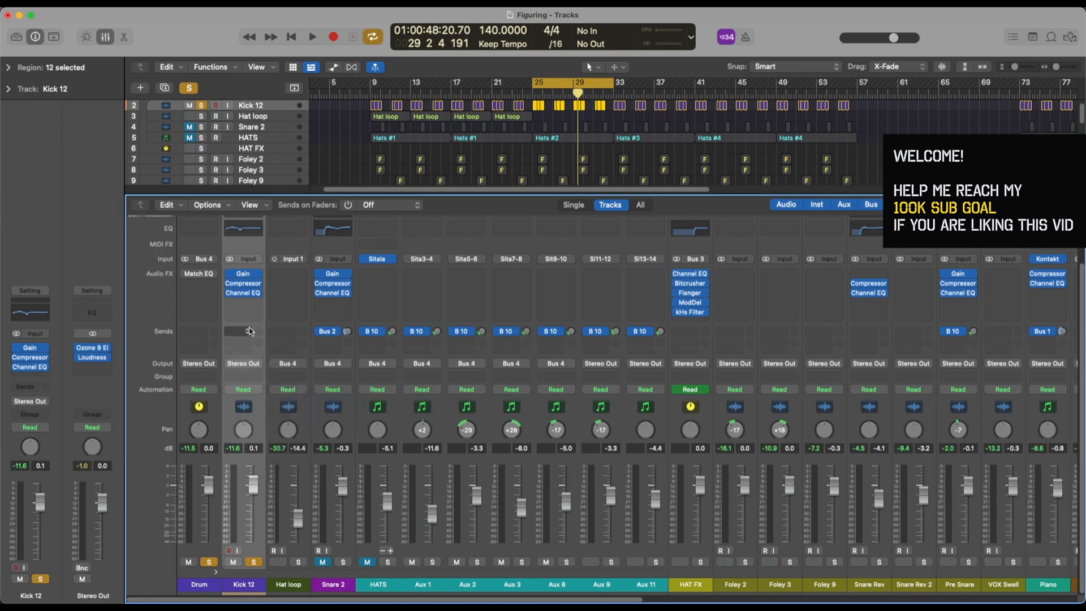
{"action": "left_click", "coordinate": [244, 331]}
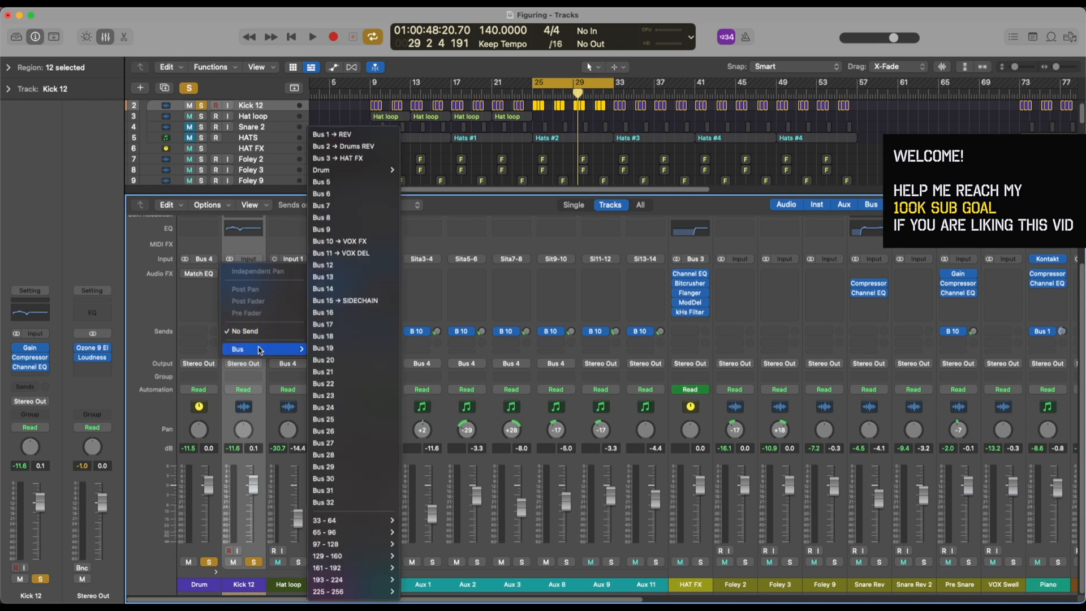
{"action": "left_click", "coordinate": [344, 300]}
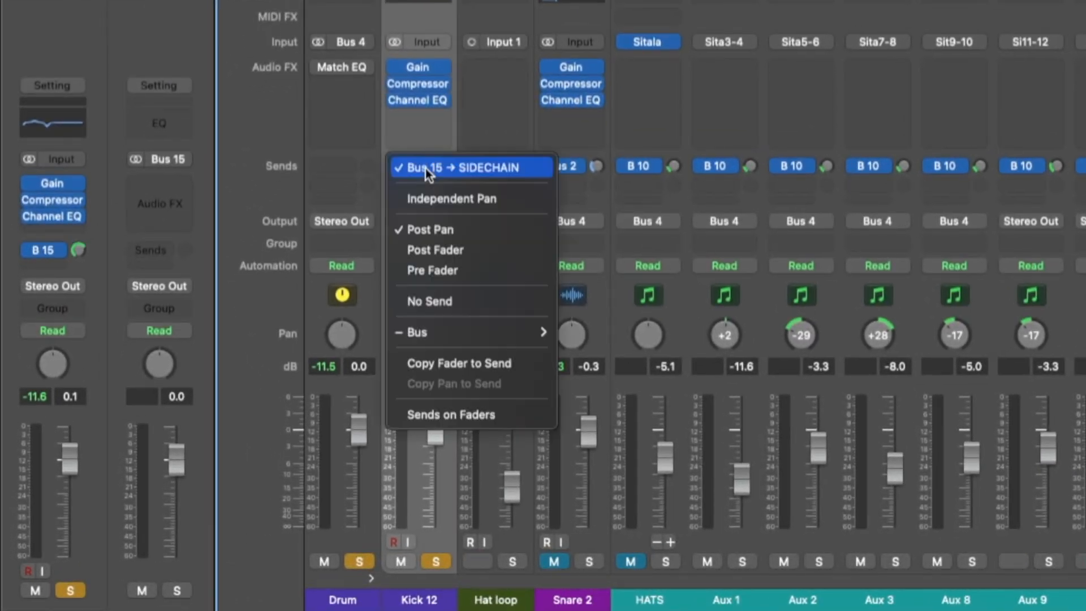
{"action": "mouse_move", "coordinate": [444, 271]}
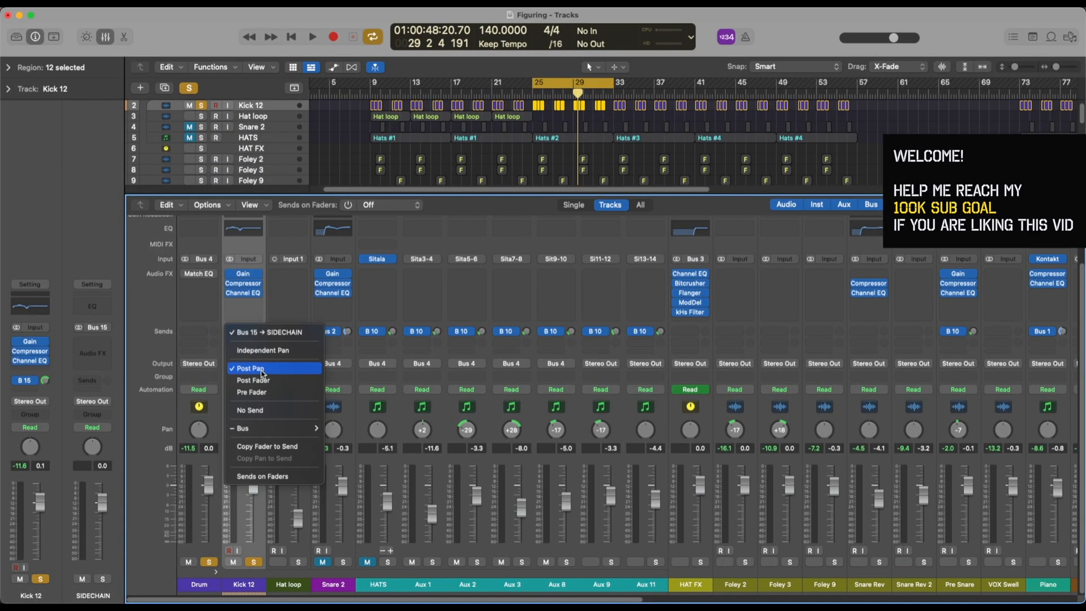
{"action": "mouse_move", "coordinate": [269, 380]}
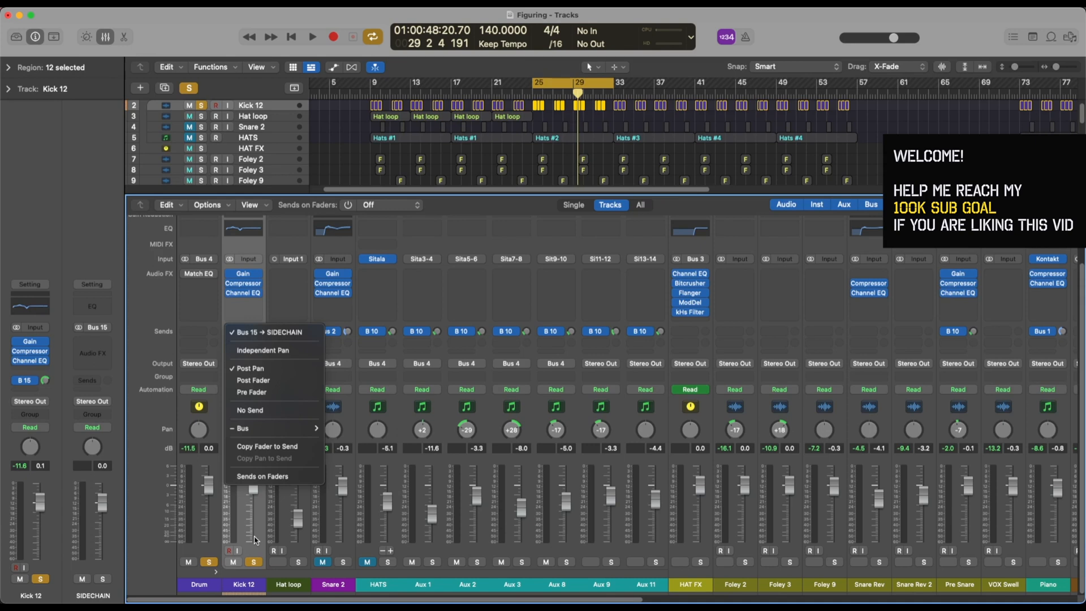
{"action": "mouse_move", "coordinate": [265, 367]}
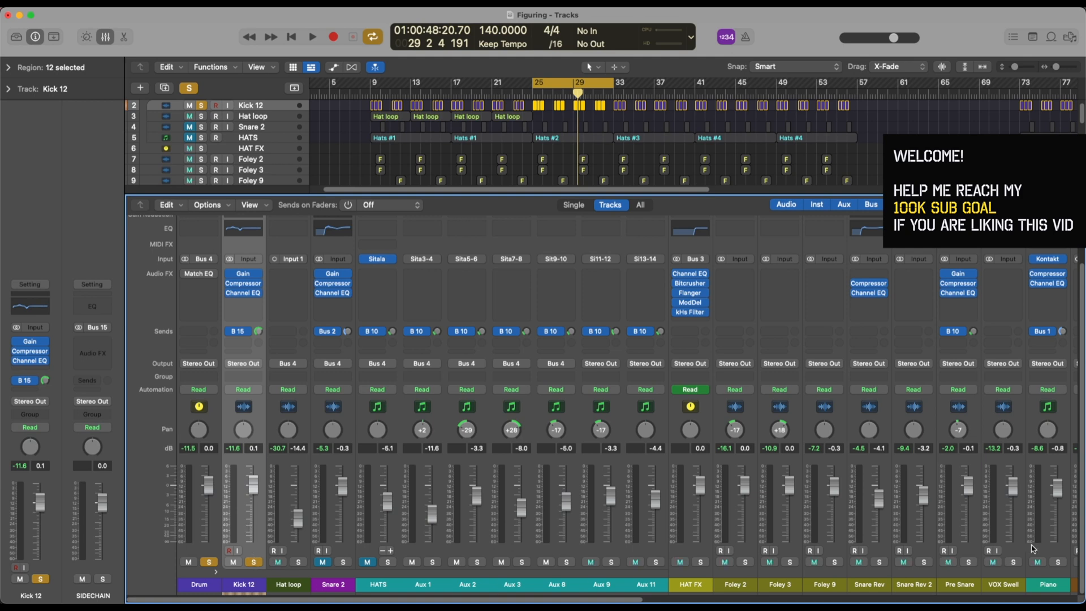
Set the SIDECHAIN aux channel's output to No Output.
{"action": "scroll", "scroll_direction": "right", "scroll_amount": 3}
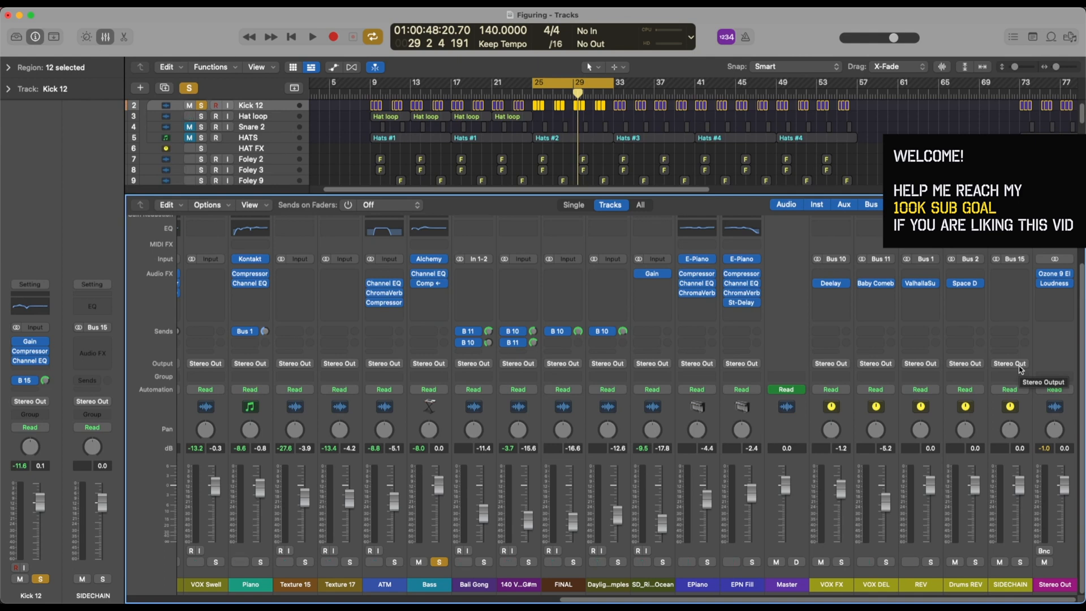
{"action": "left_click", "coordinate": [1009, 364]}
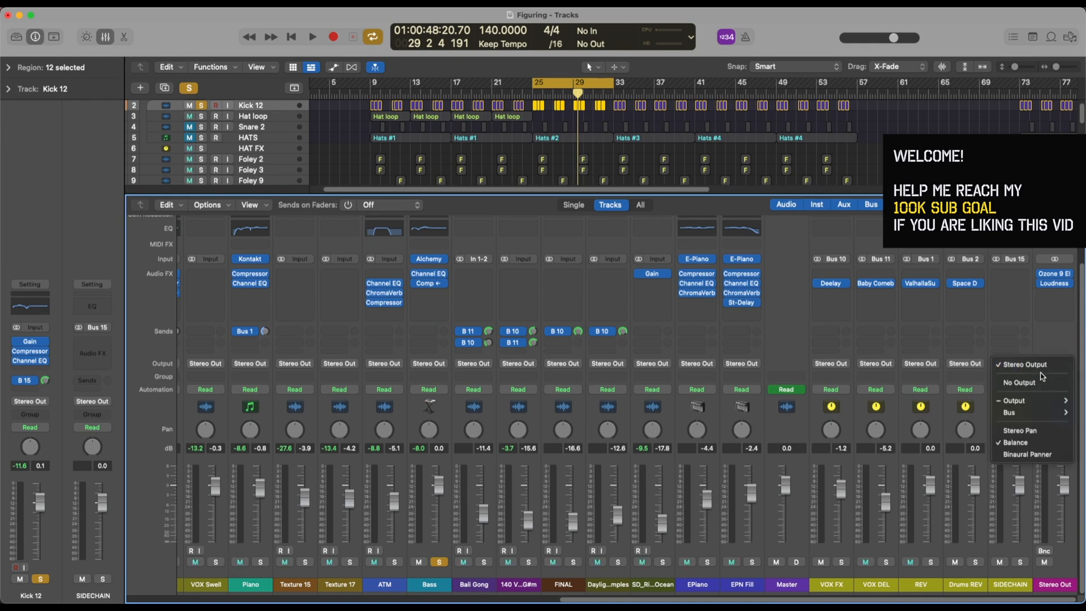
{"action": "left_click", "coordinate": [1019, 383]}
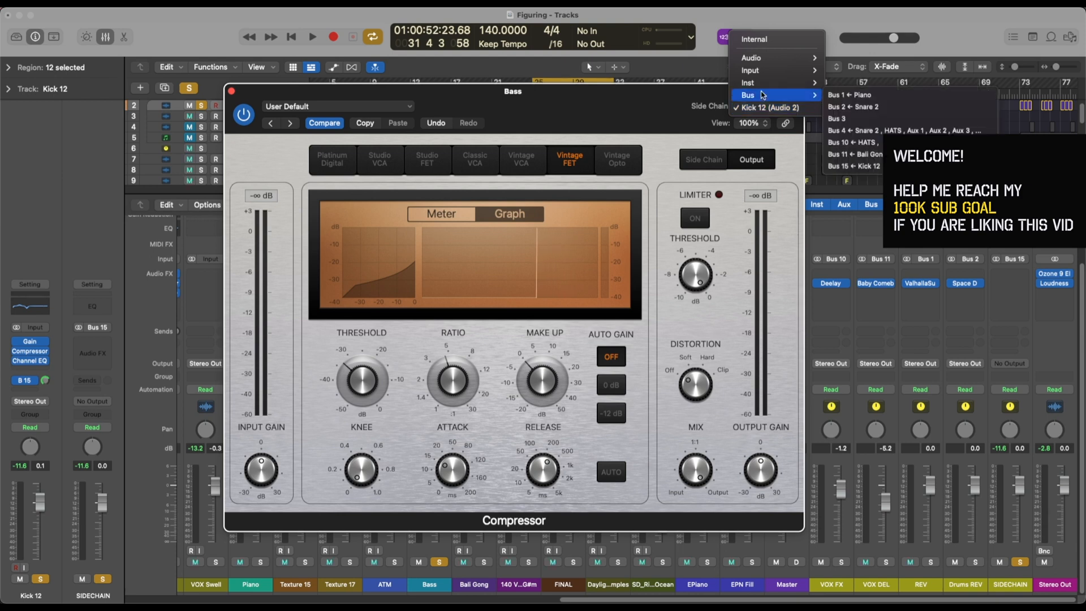
Key the Bass compressor's side chain from Bus 15 and listen with playback.
{"action": "left_click", "coordinate": [858, 165]}
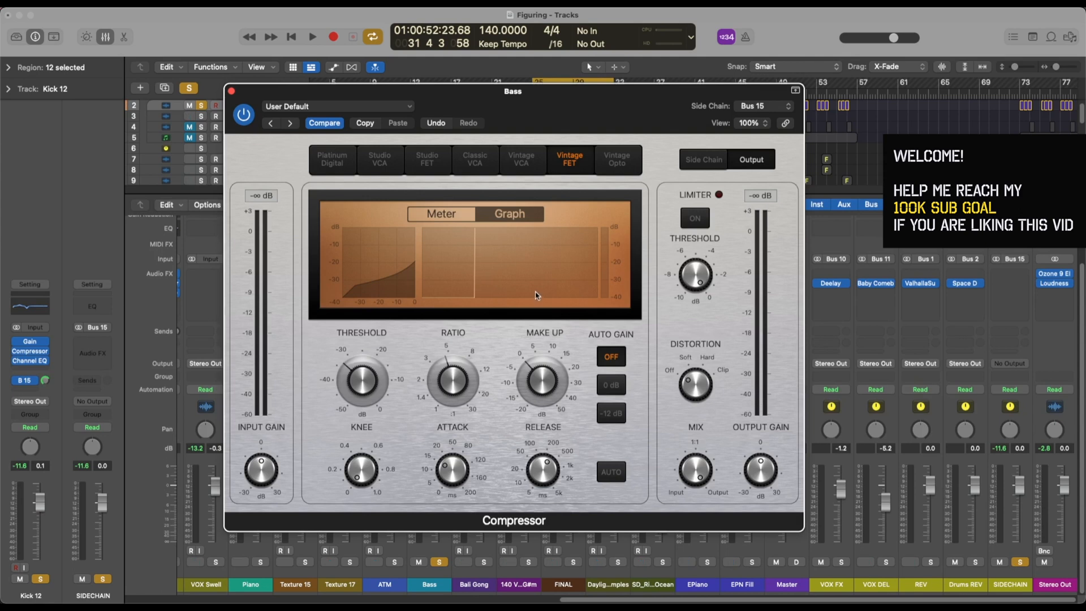
{"action": "left_click", "coordinate": [311, 37]}
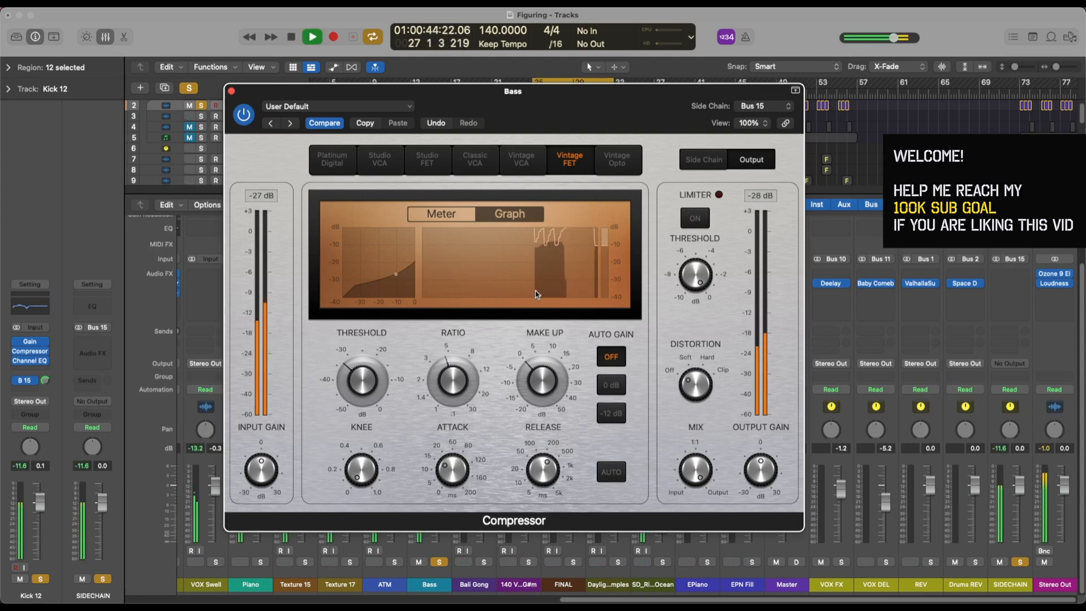
{"action": "left_click", "coordinate": [290, 37]}
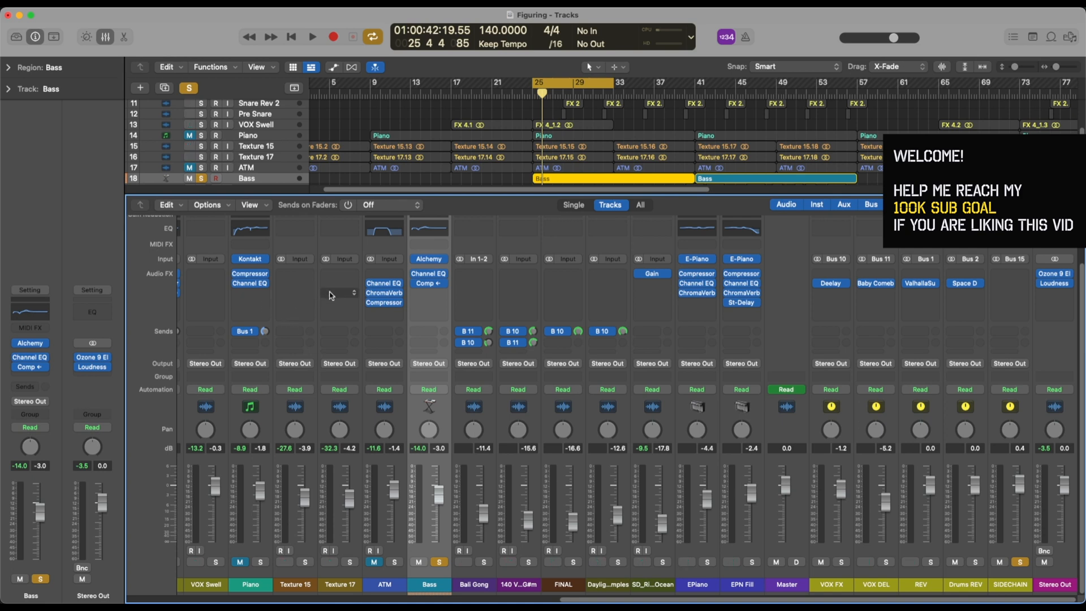
{"action": "mouse_move", "coordinate": [440, 309]}
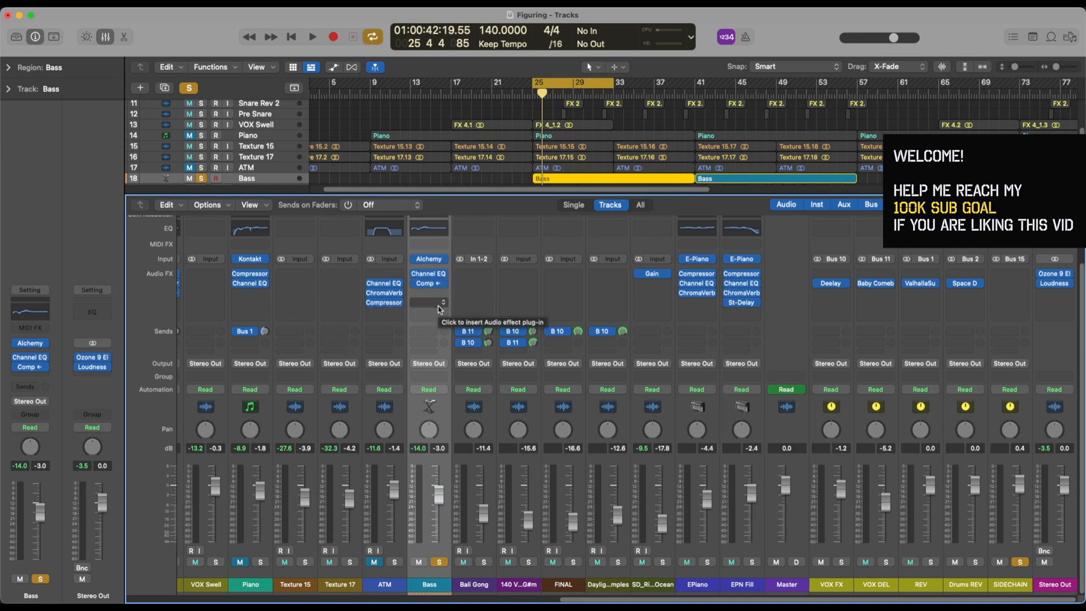
{"action": "mouse_move", "coordinate": [344, 342]}
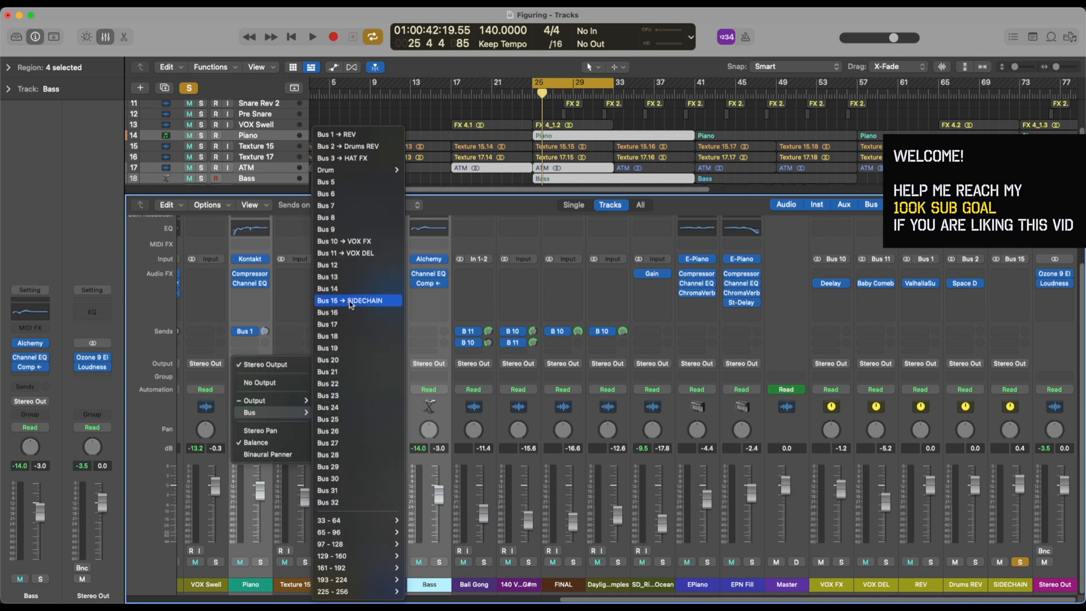
Route the selected Piano, ATM and Bass outputs to Bus 15 (SIDECHAIN).
{"action": "left_click", "coordinate": [350, 300]}
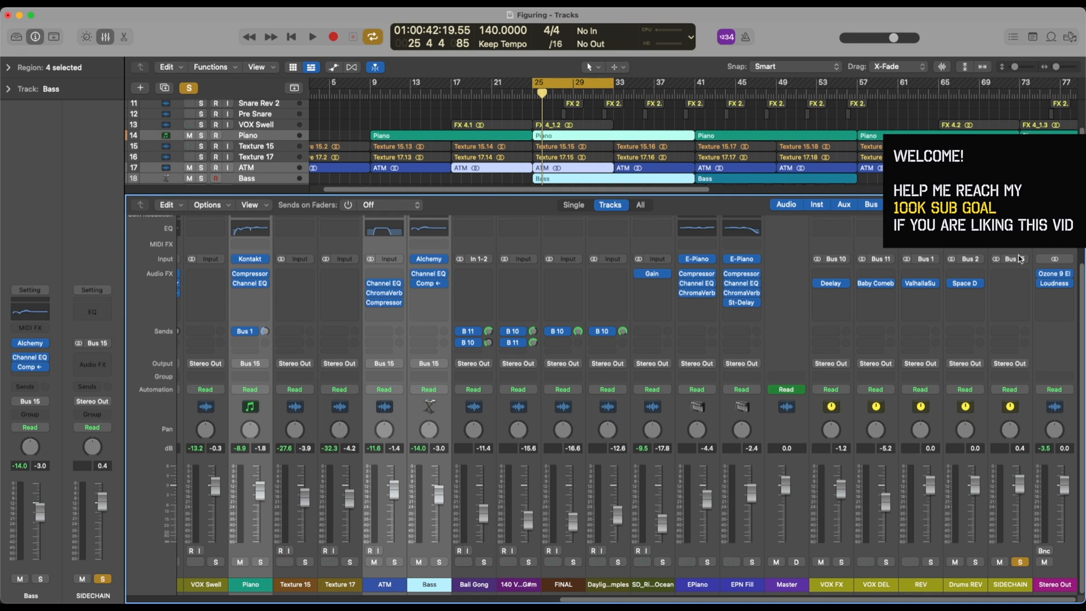
{"action": "mouse_move", "coordinate": [737, 443]}
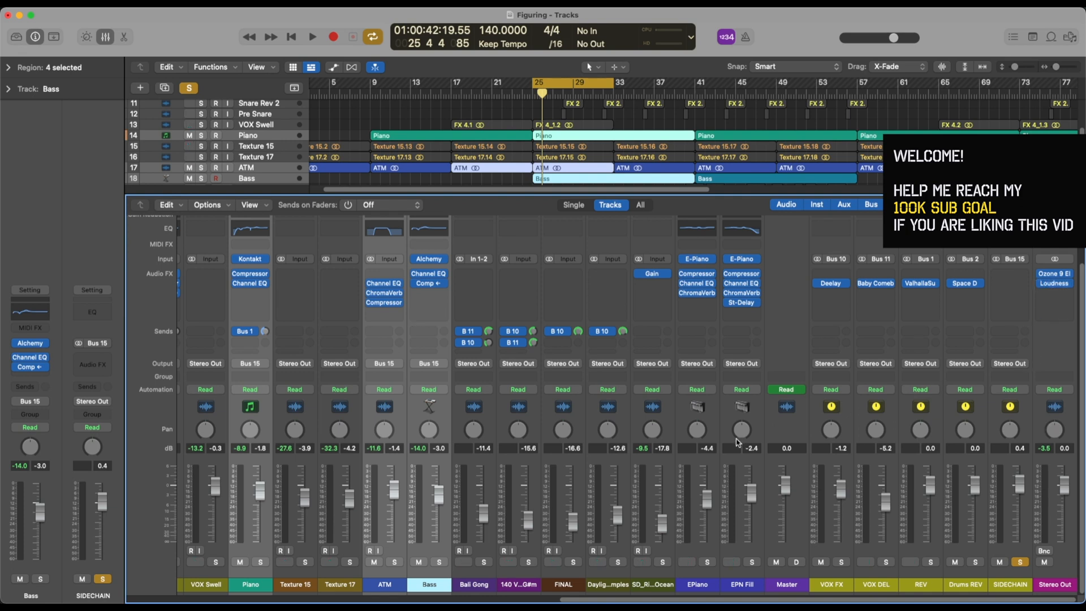
{"action": "scroll", "scroll_direction": "right", "scroll_amount": 3}
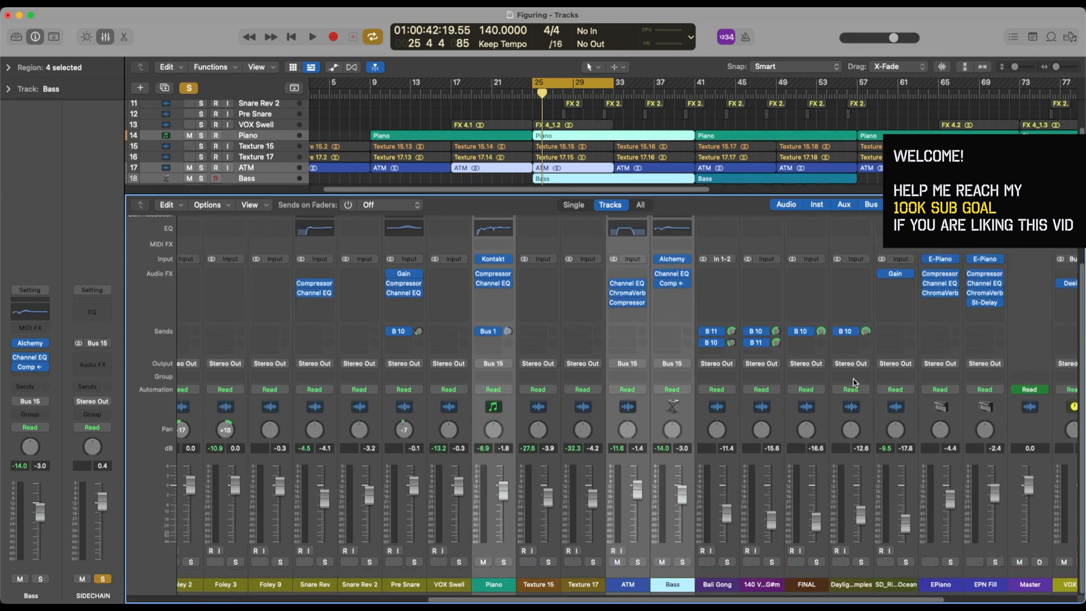
{"action": "scroll", "scroll_direction": "right", "scroll_amount": 3}
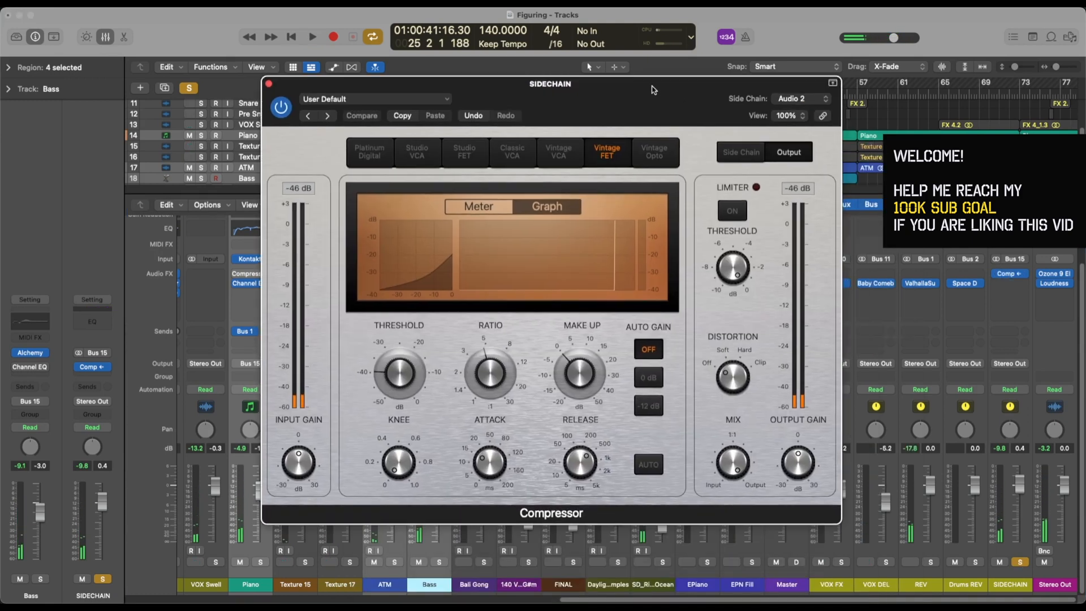
Set the SIDECHAIN Compressor's side-chain source to Kick 12 (Audio 2) and play.
{"action": "left_click", "coordinate": [800, 98]}
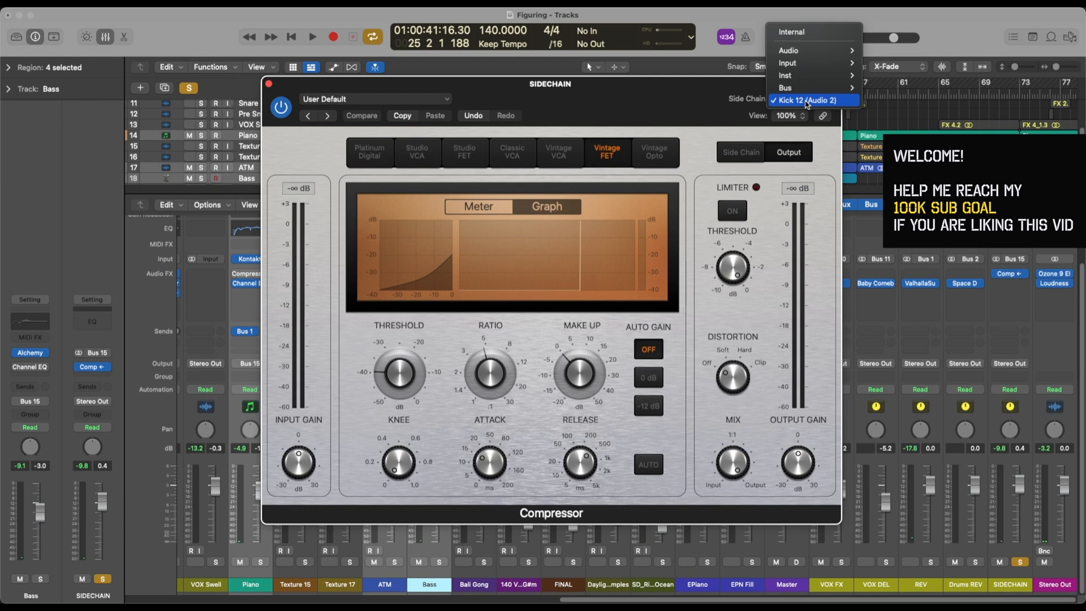
{"action": "left_click", "coordinate": [814, 101]}
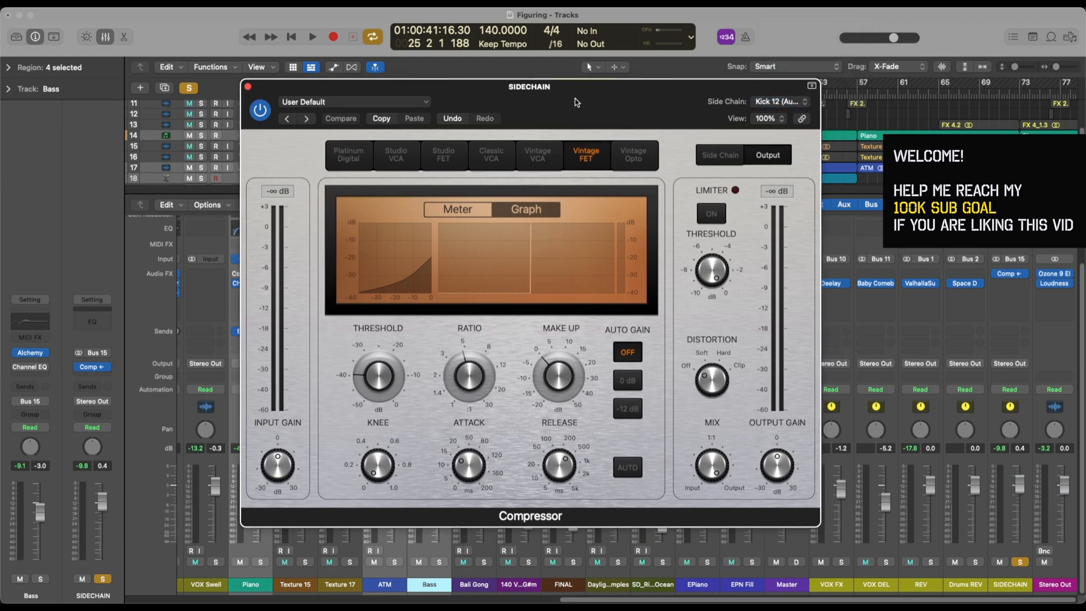
{"action": "left_click", "coordinate": [311, 37]}
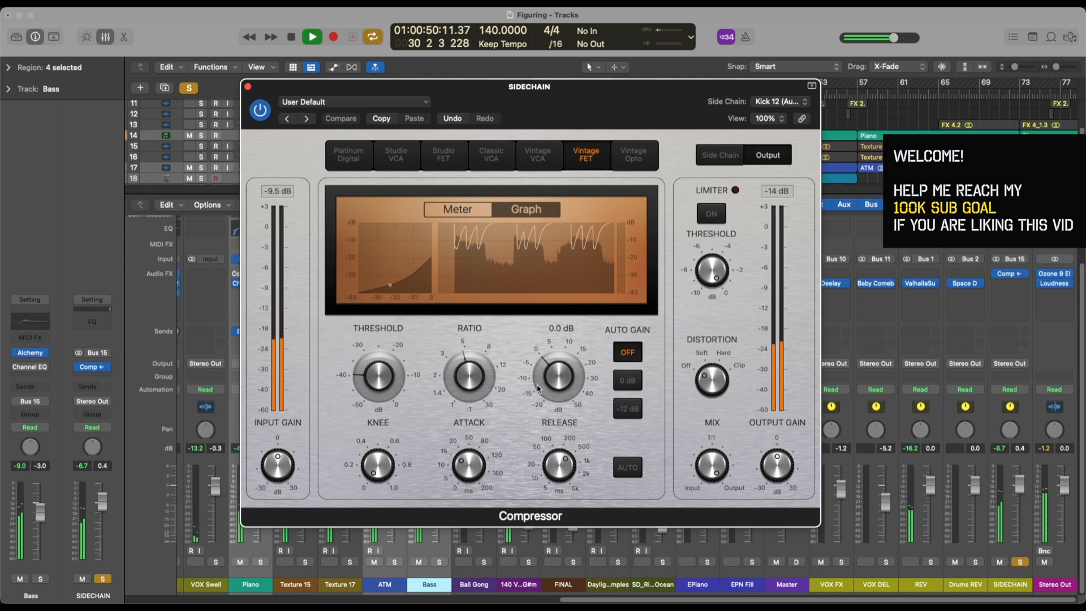
{"action": "left_click", "coordinate": [290, 37]}
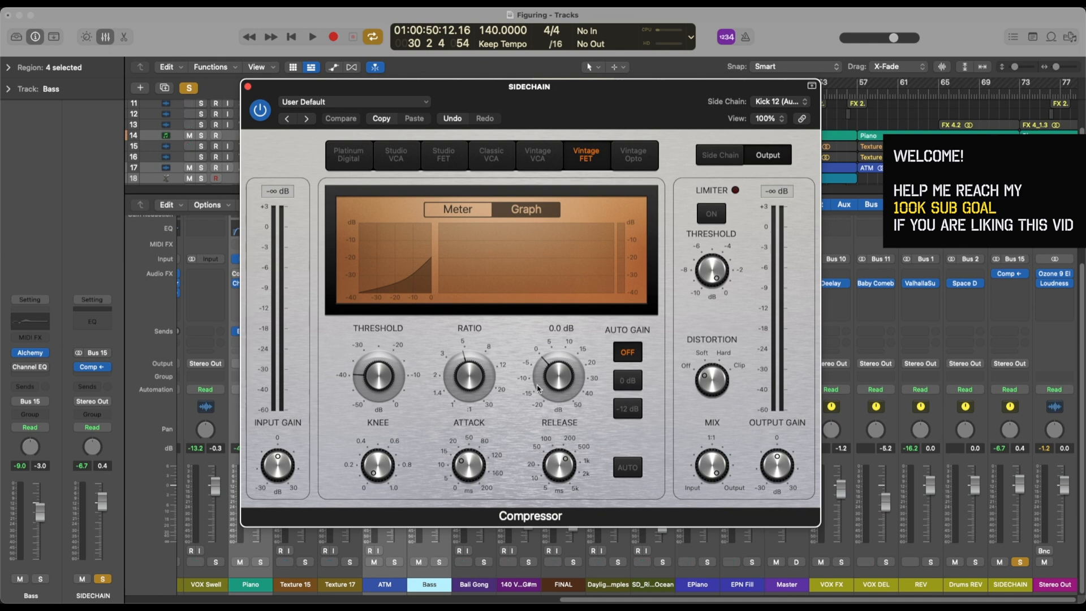
{"action": "left_click", "coordinate": [311, 36]}
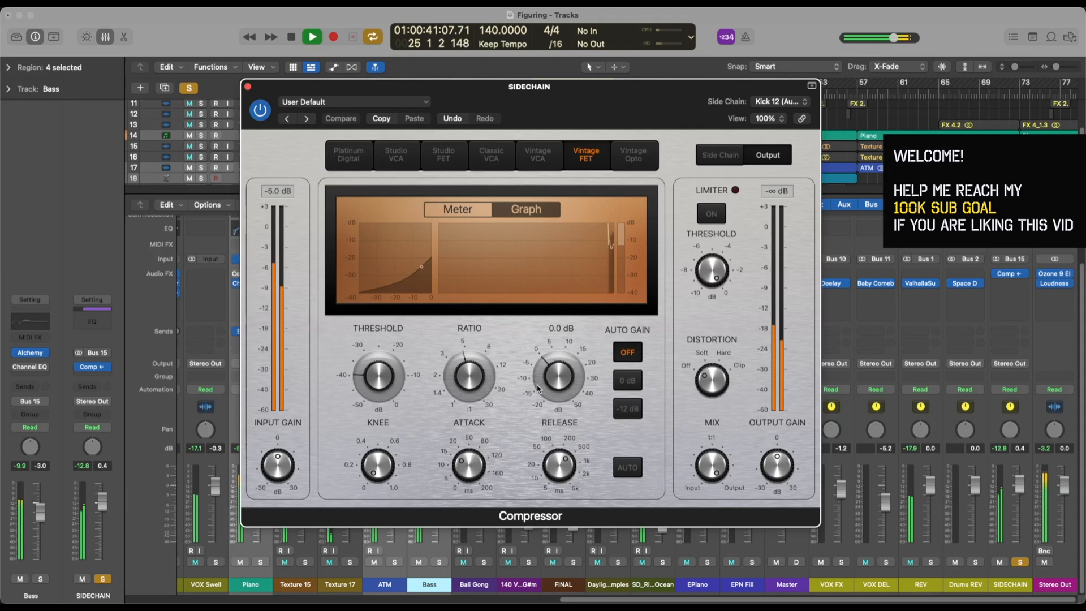
{"action": "left_click", "coordinate": [292, 36]}
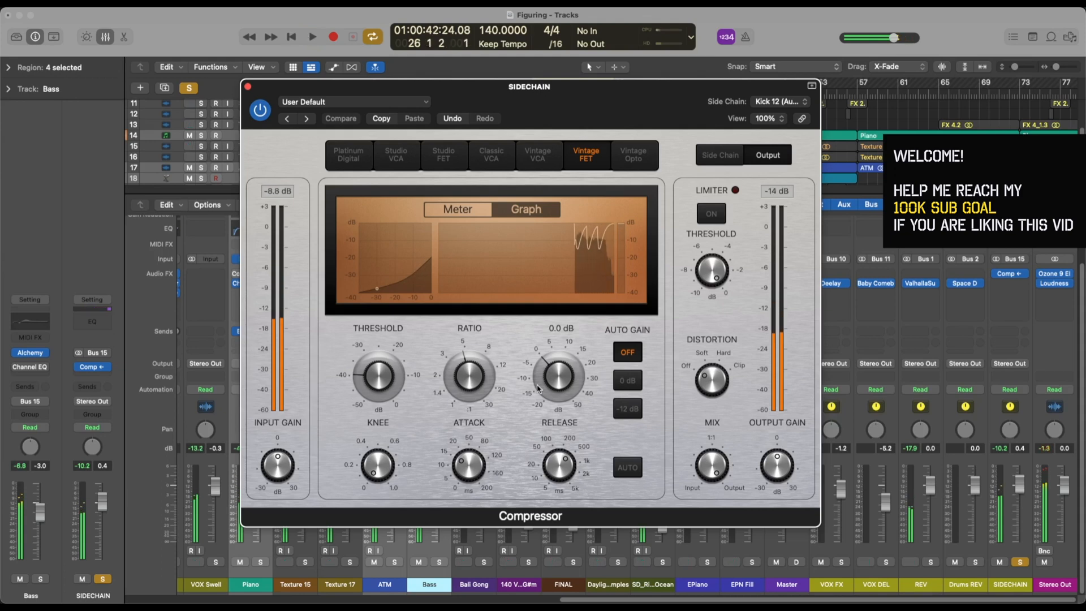